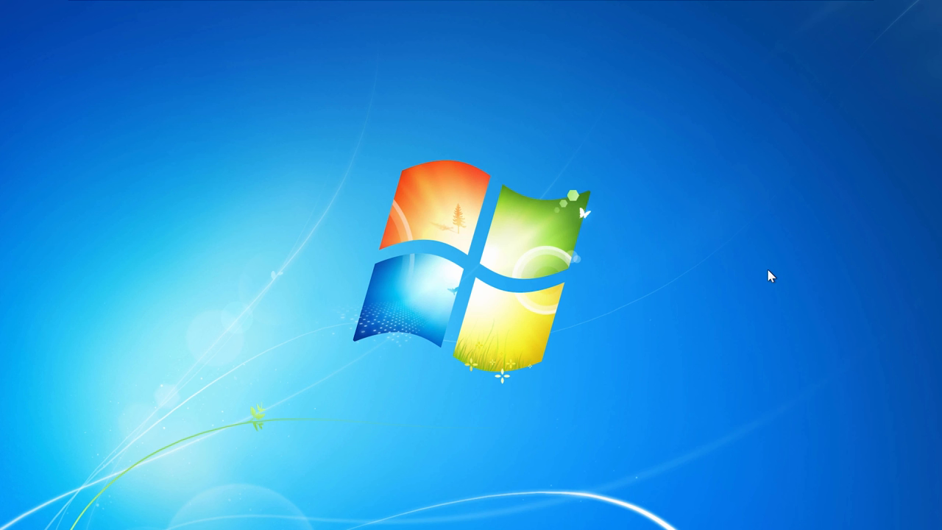
{"action": "mouse_move", "coordinate": [728, 258]}
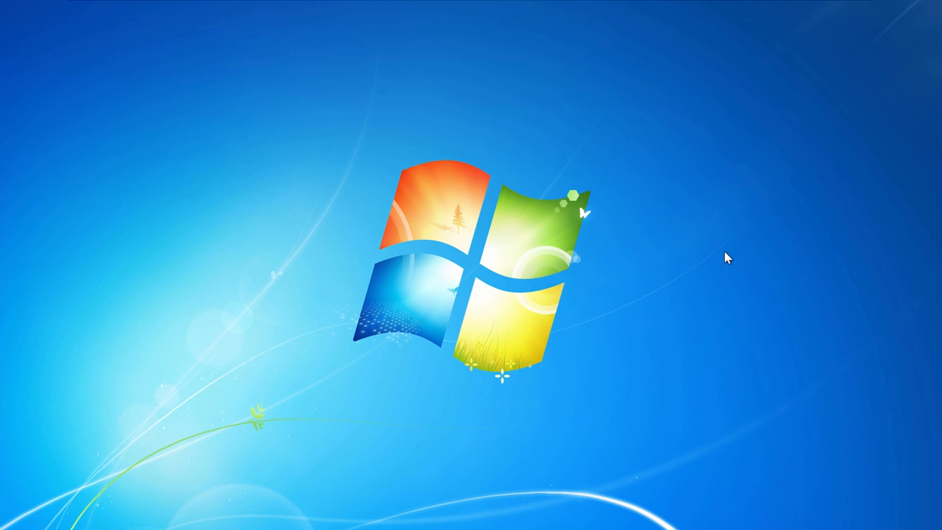
{"action": "mouse_move", "coordinate": [650, 209]}
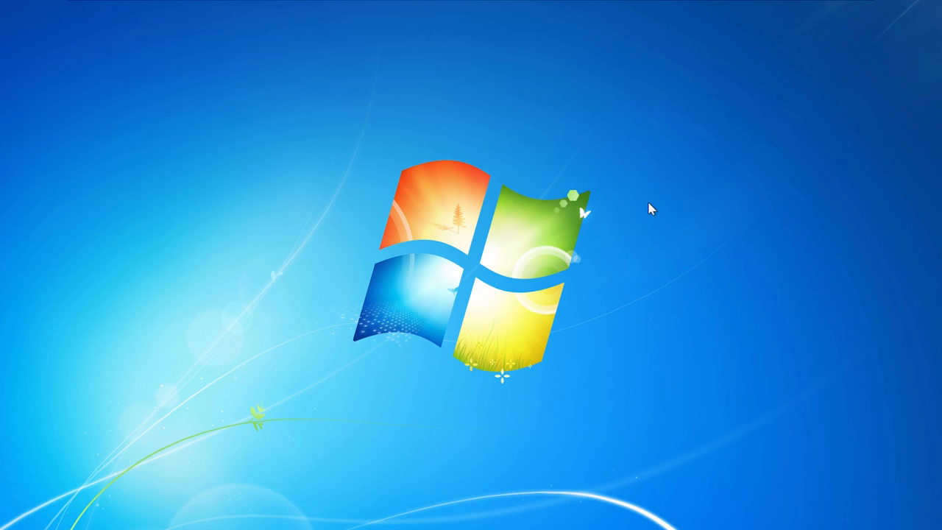
{"action": "mouse_move", "coordinate": [697, 212]}
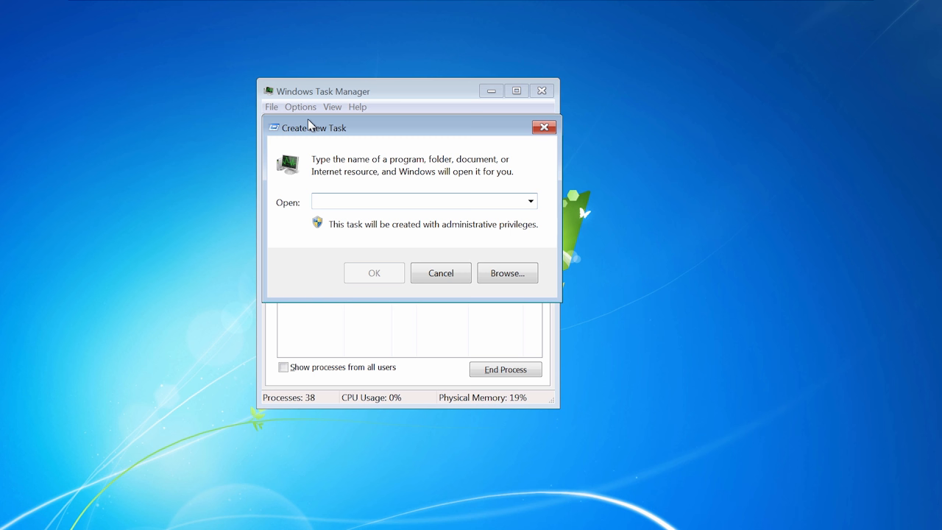
Run 'explorer' as a new Task Manager task to restore the desktop and taskbar.
{"action": "type", "text": "explorer"}
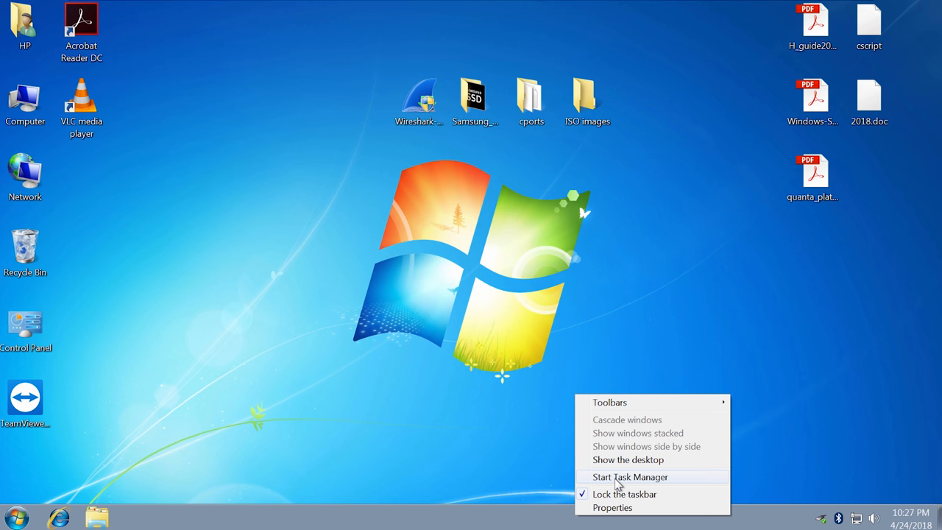
Launch Task Manager from the restored taskbar.
{"action": "left_click", "coordinate": [630, 477]}
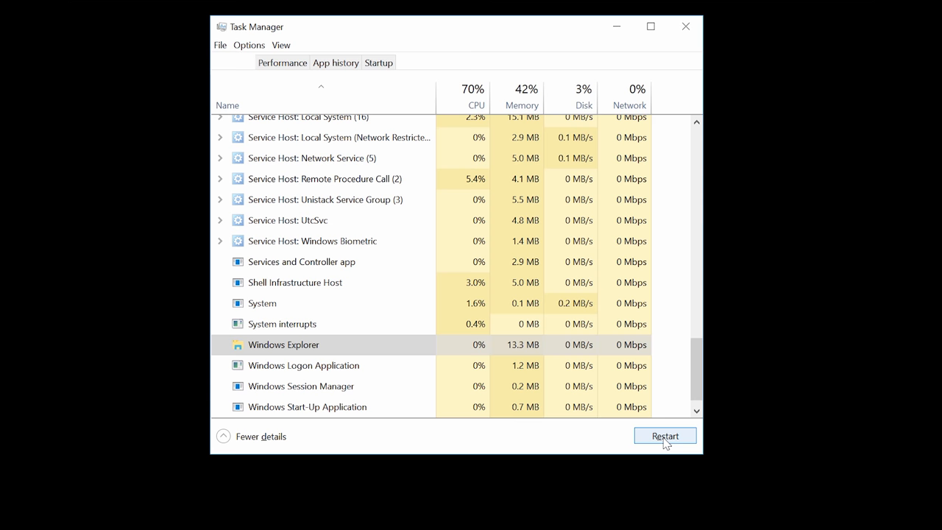
Restart the Windows Explorer process from Task Manager's process list.
{"action": "left_click", "coordinate": [664, 435]}
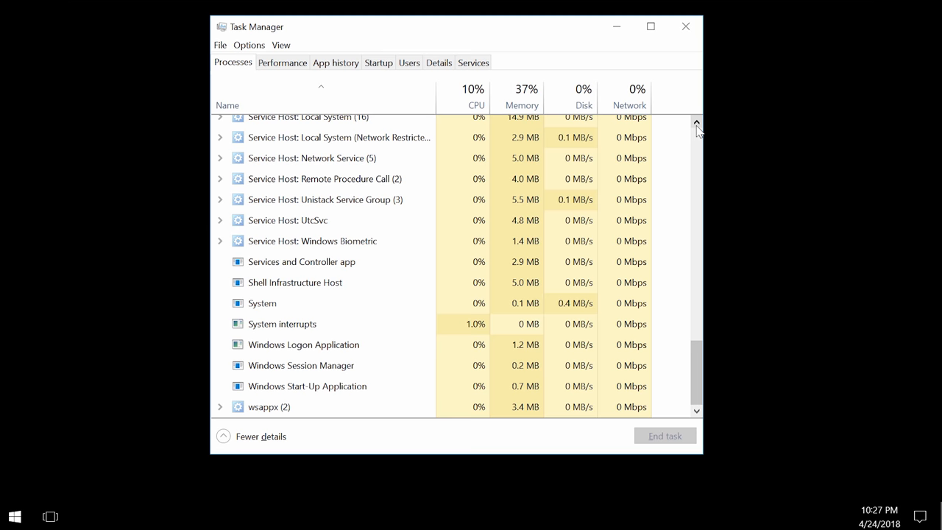
{"action": "left_click", "coordinate": [686, 26]}
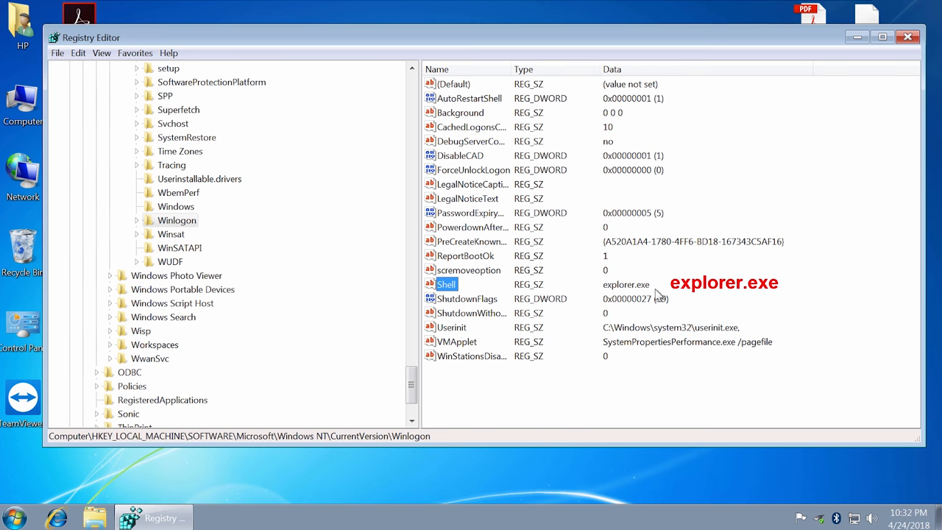
Open the Winlogon Shell value to confirm it reads explorer.exe.
{"action": "double_click", "coordinate": [447, 284]}
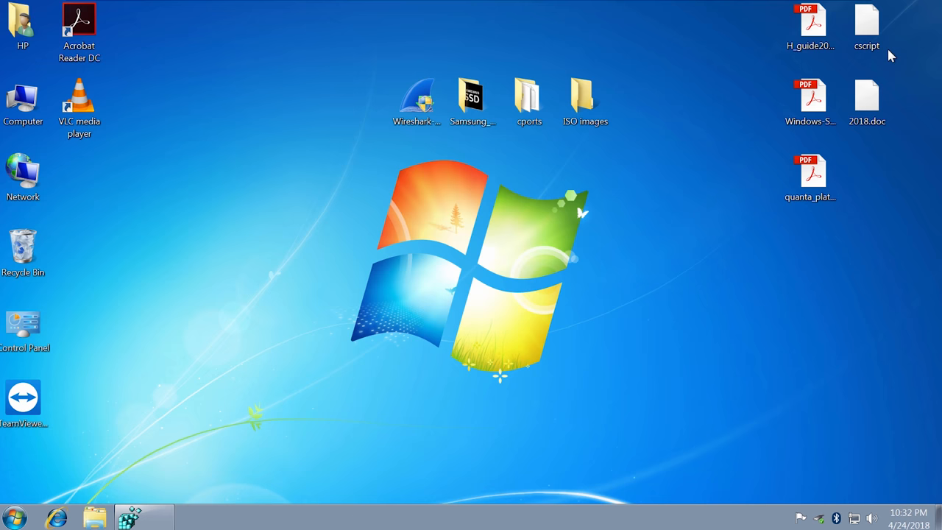
{"action": "double_click", "coordinate": [22, 103]}
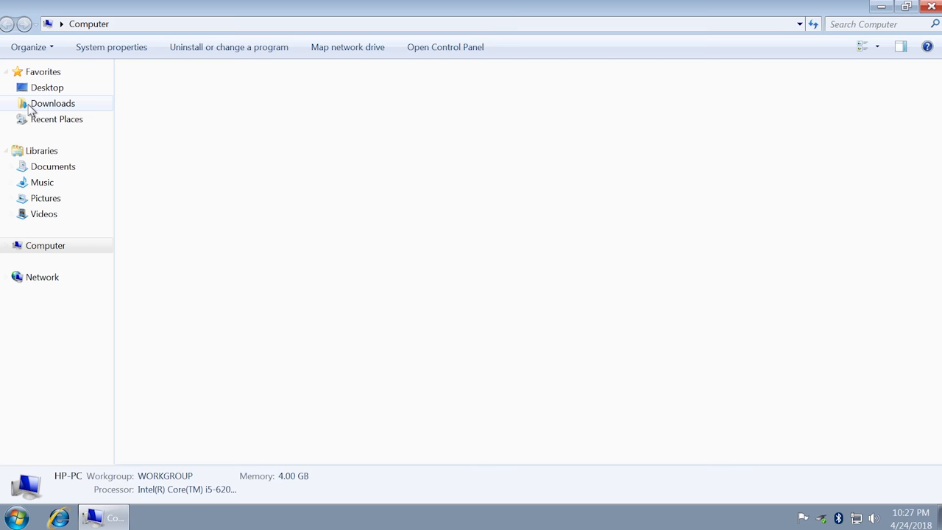
{"action": "left_click", "coordinate": [344, 216]}
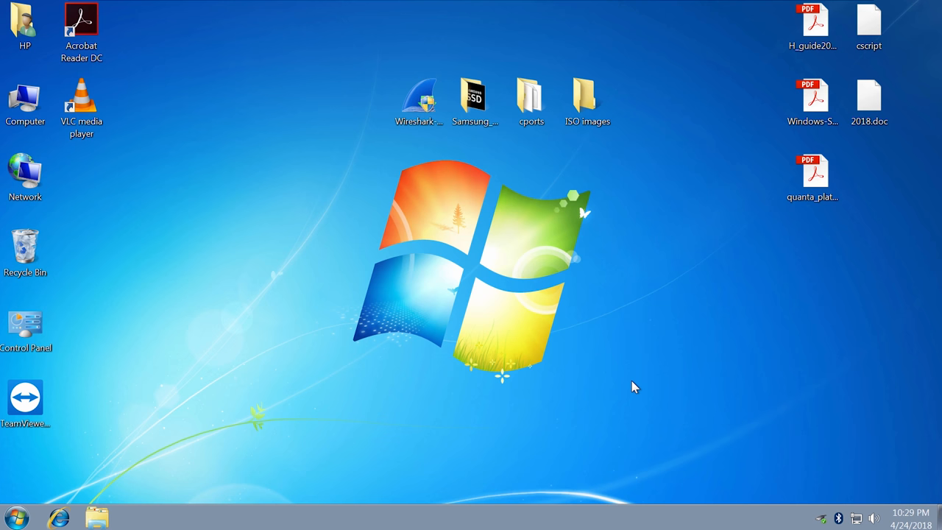
Open the Start menu's Search programs and files box.
{"action": "left_click", "coordinate": [13, 517]}
{"action": "type", "text": "c"}
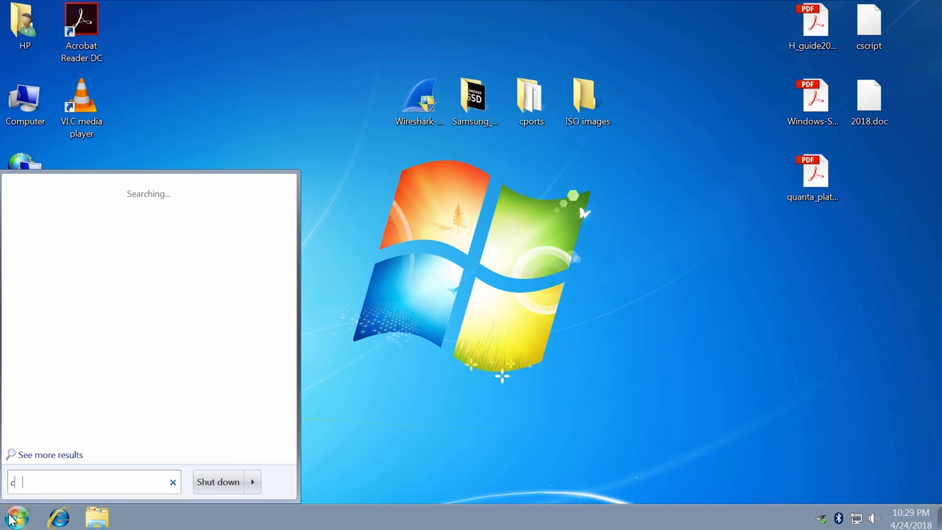